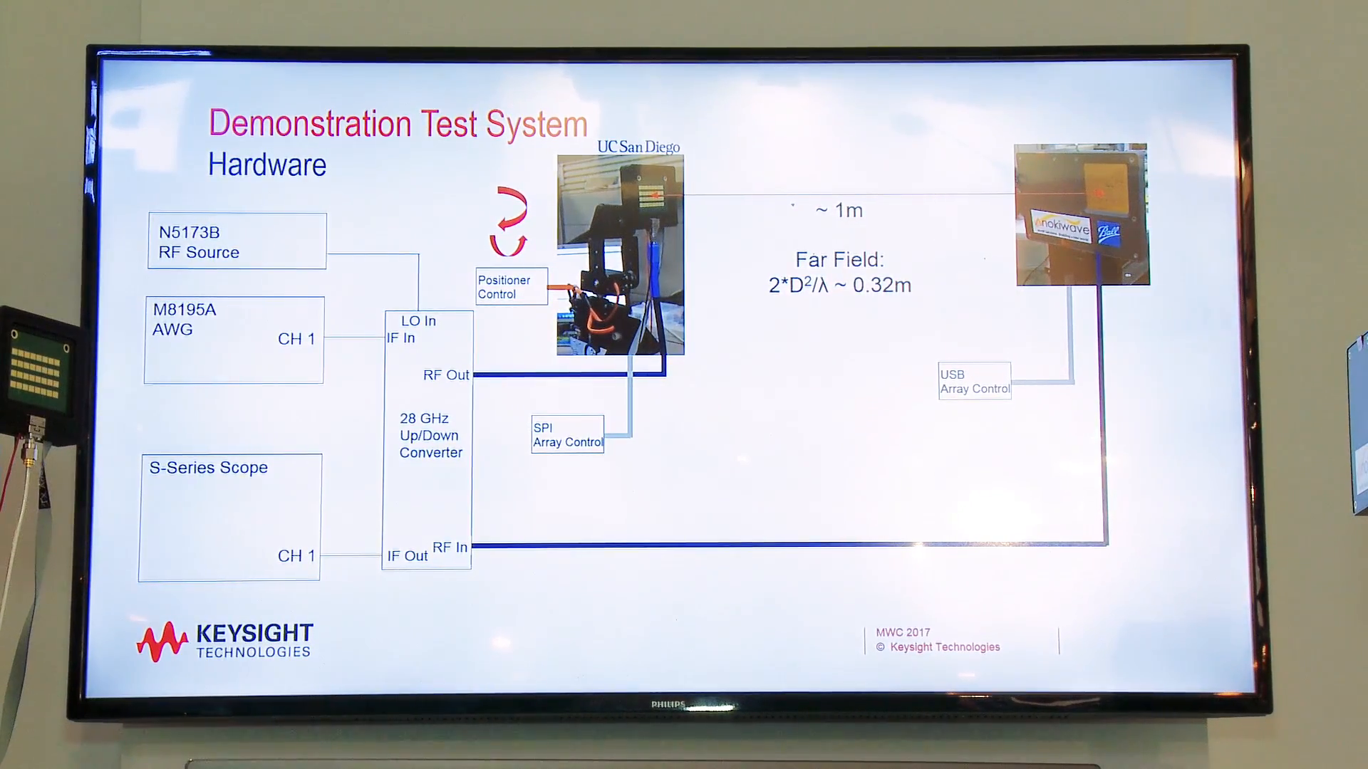
pyautogui.press('Right')
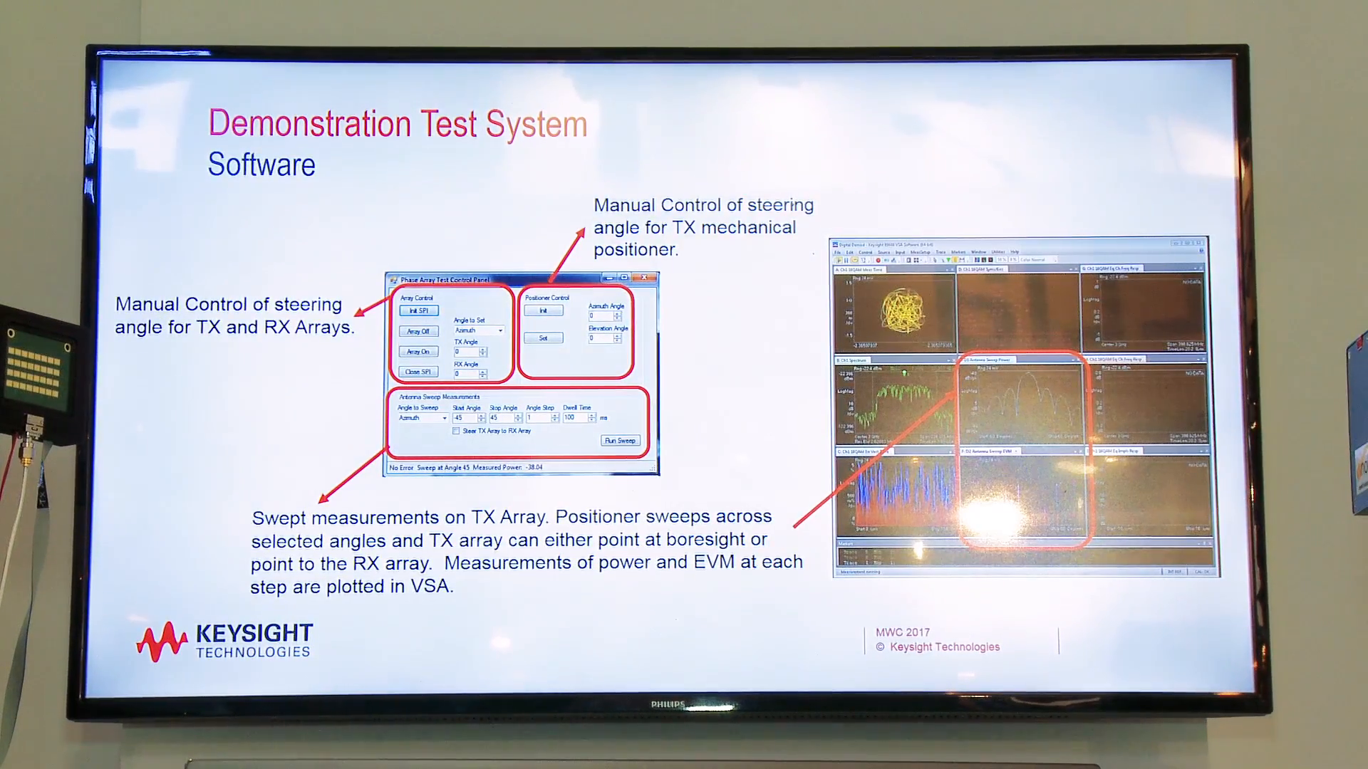